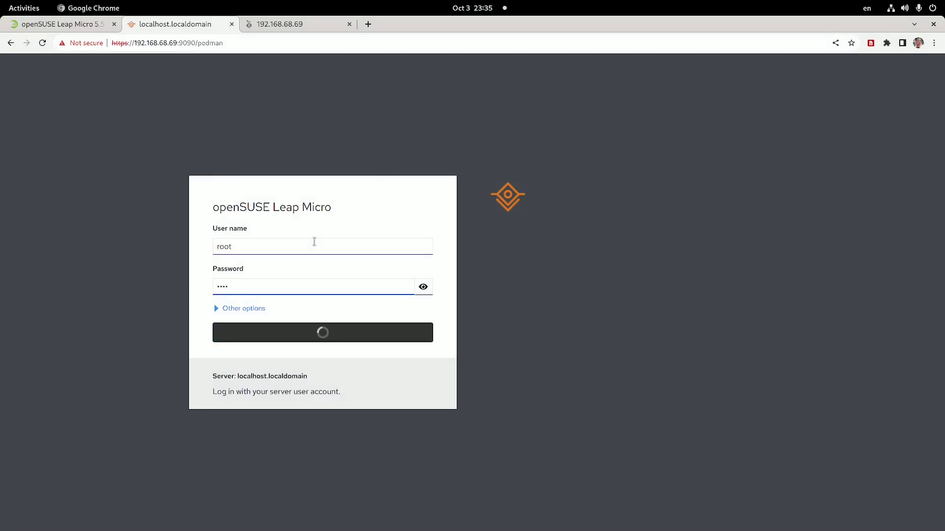
# Open the Podman containers page as root, showing the running systemd-nextcloud container.
pyautogui.click(323, 332)
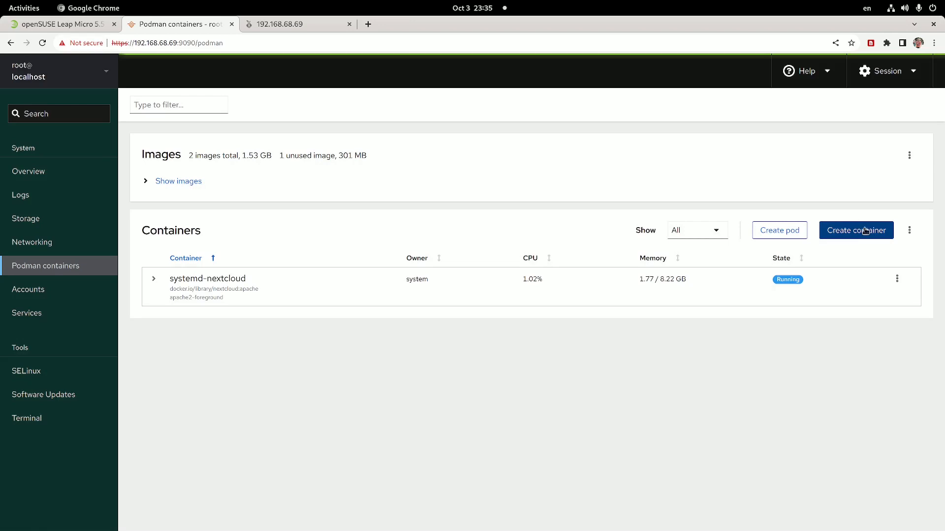
# Create and run a docker.io/pihole/pihole:latest container mapping ports 53 TCP/UDP and 8888→80, then view its logs.
pyautogui.click(856, 230)
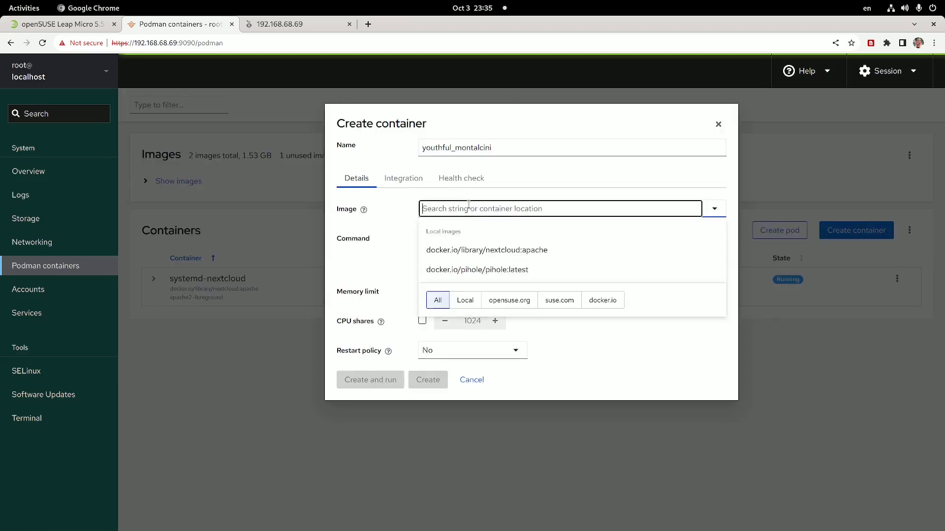
pyautogui.click(476, 269)
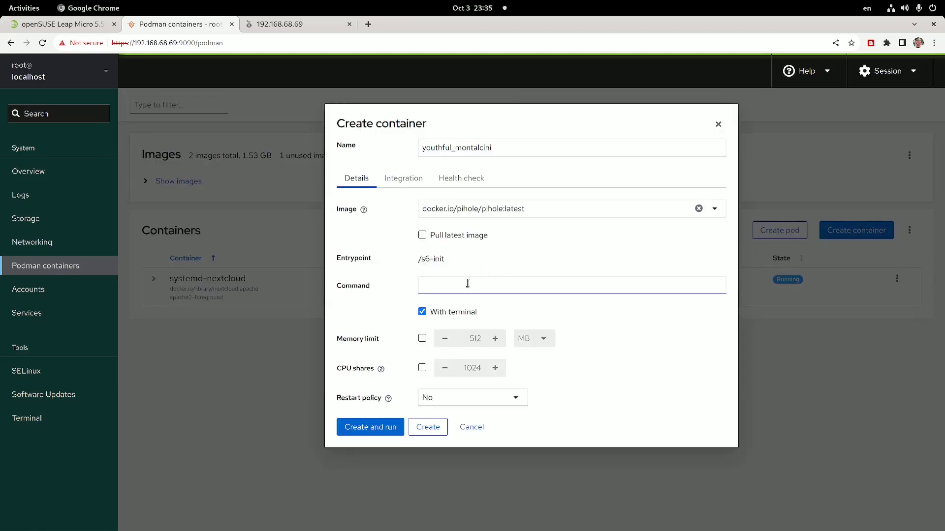
pyautogui.click(403, 177)
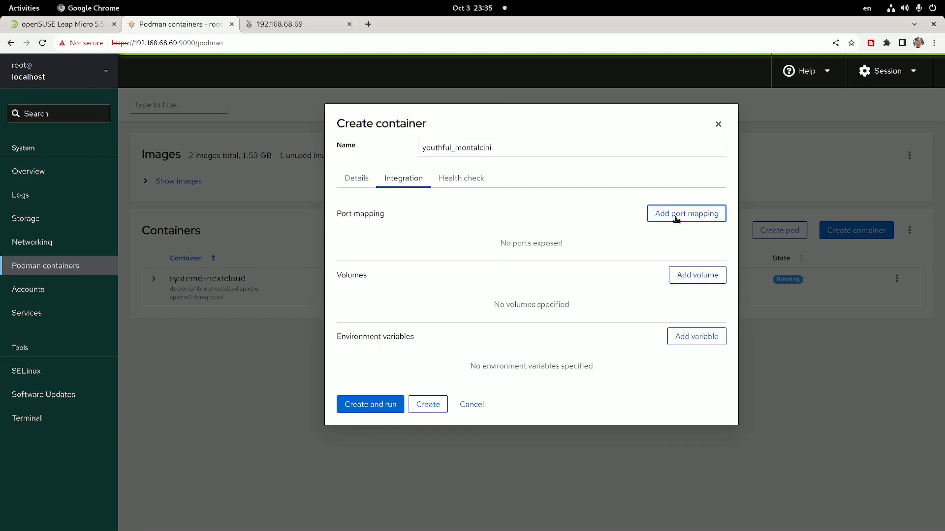
pyautogui.click(686, 213)
pyautogui.write('80')
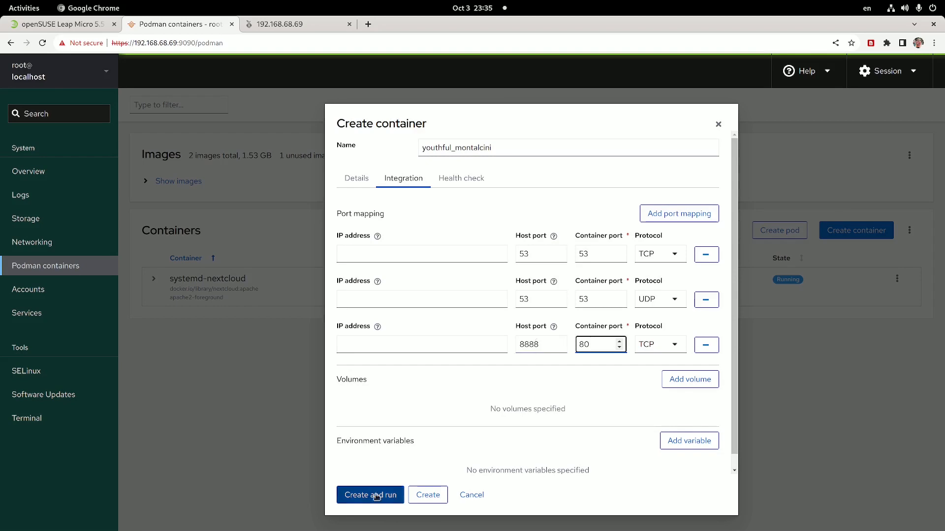
pyautogui.click(370, 494)
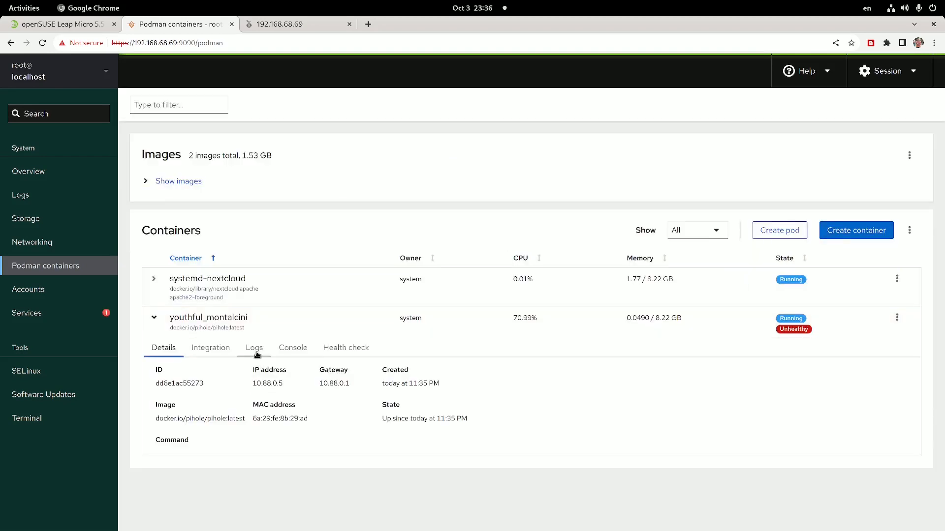
pyautogui.click(254, 348)
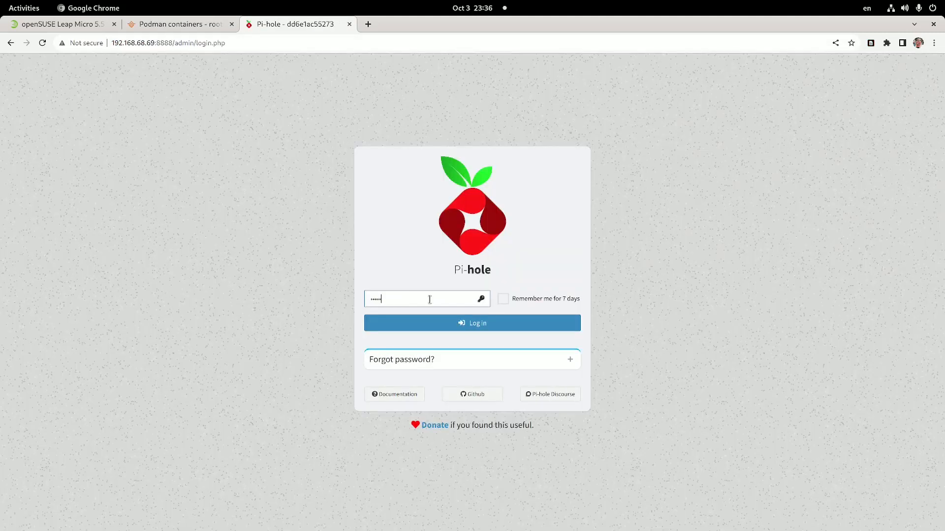
# Enter the Pi-hole admin password and create GitHub repository pihole-adlist-czechia described 'Example adlist for pihole in Czechia'.
pyautogui.write('••')
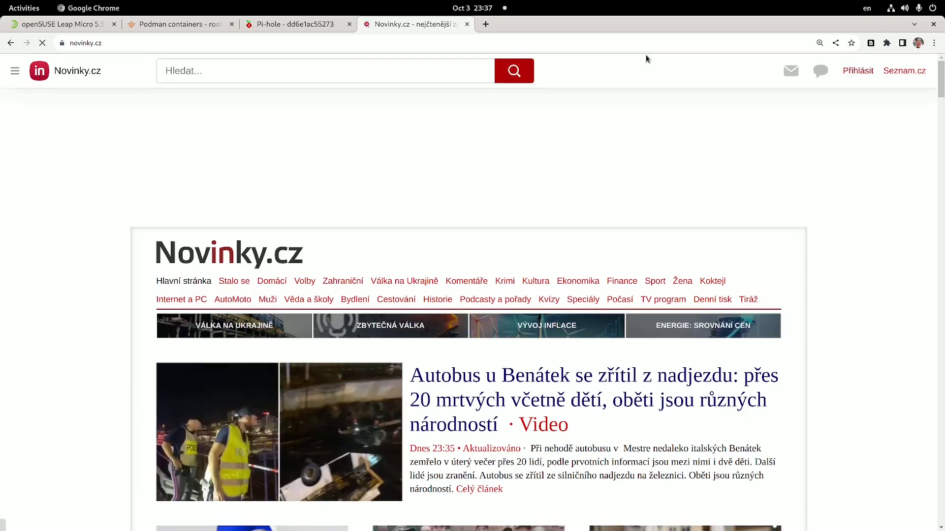
pyautogui.moveTo(781, 164)
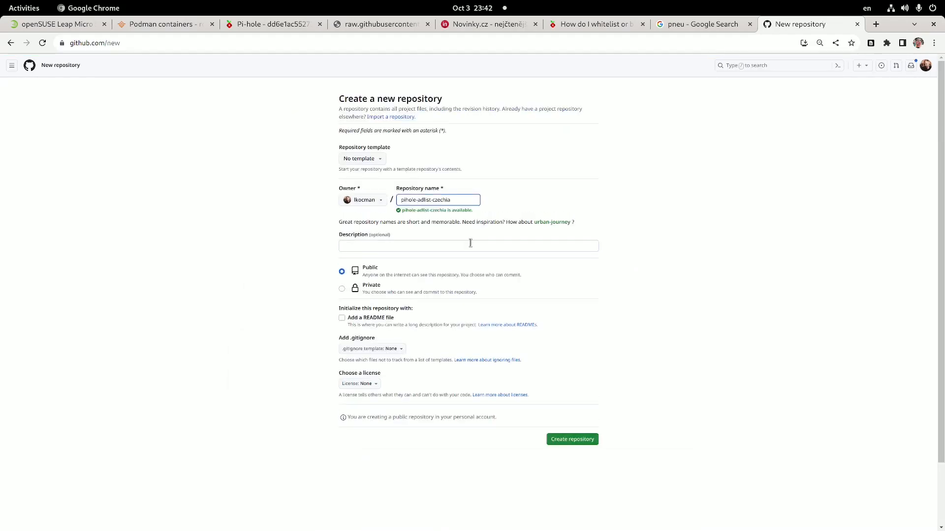
pyautogui.write('Example adlist for pihole in Czechia')
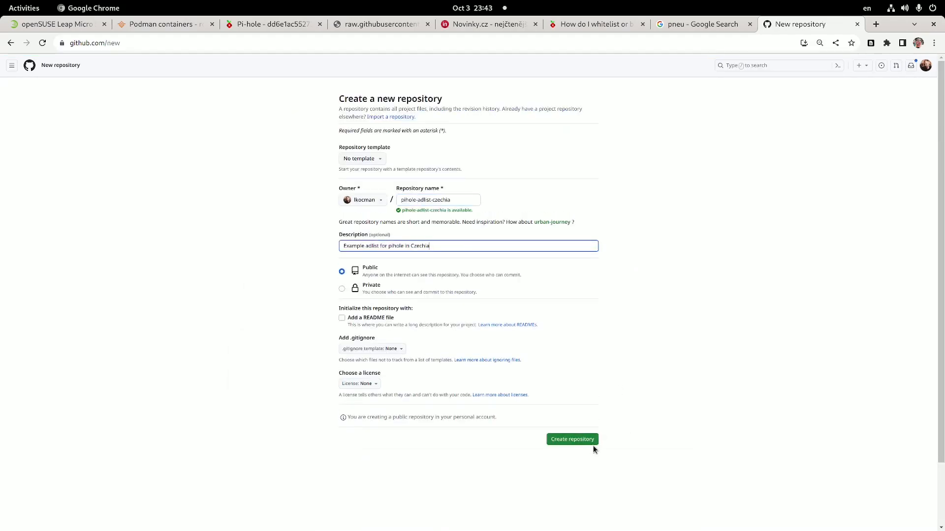
pyautogui.click(572, 438)
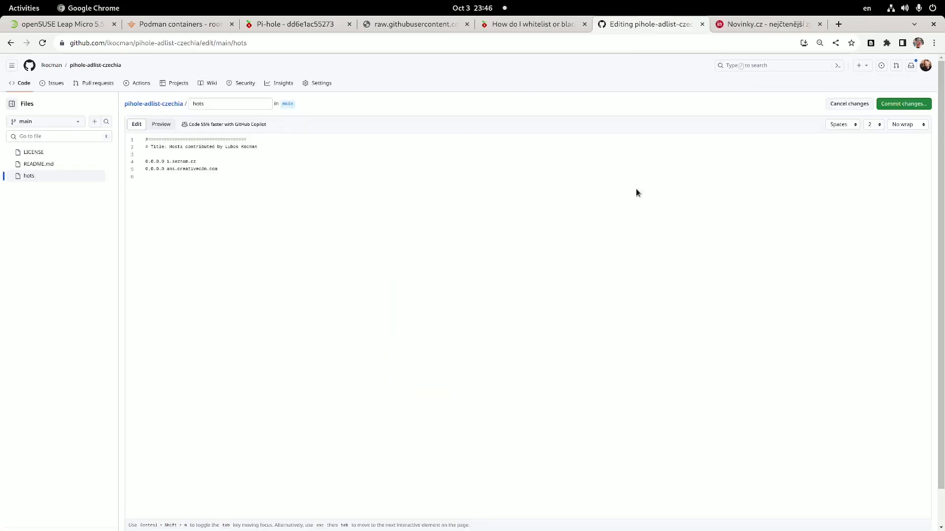
# Commit the hots file directly to main with the message 'Update hots'.
pyautogui.click(902, 103)
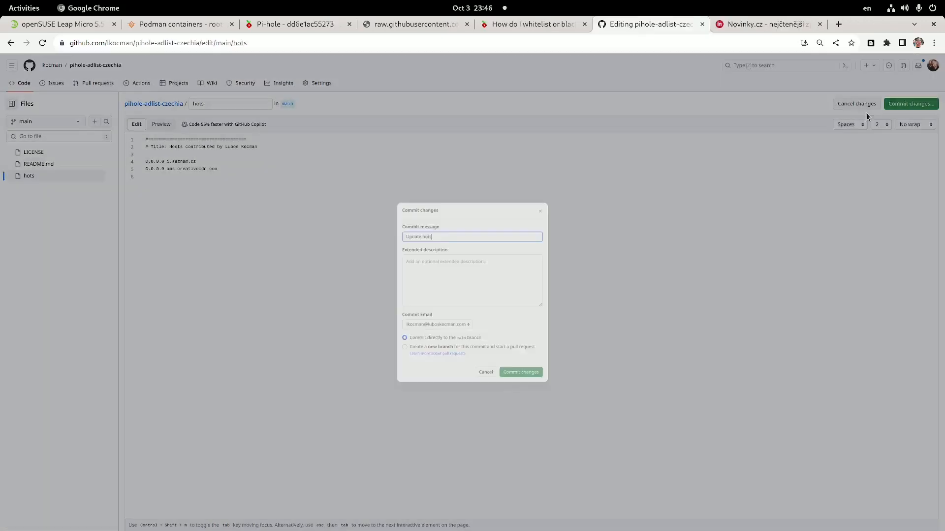
pyautogui.click(520, 372)
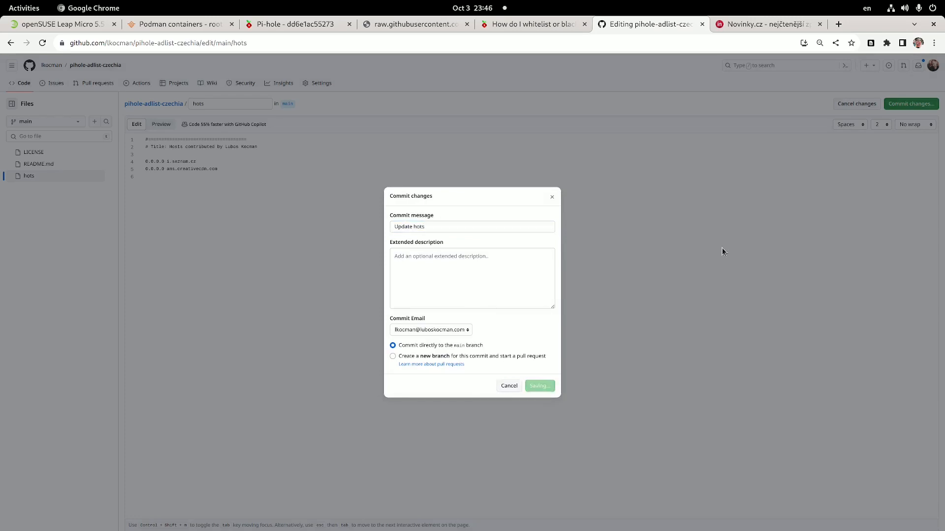